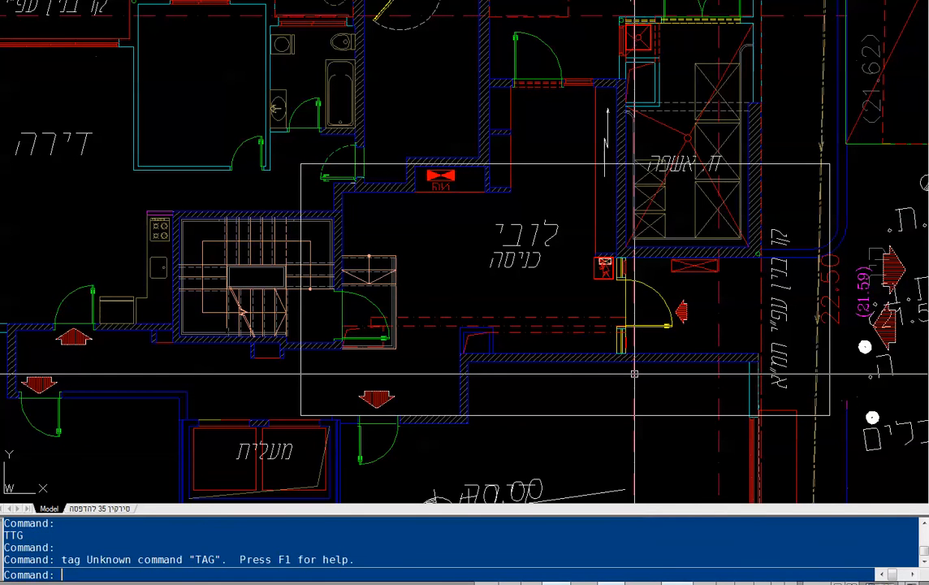
- With TTG, destroy the 'This block needs an update' and 'Lobby area - need a review' tags
type("ttg")
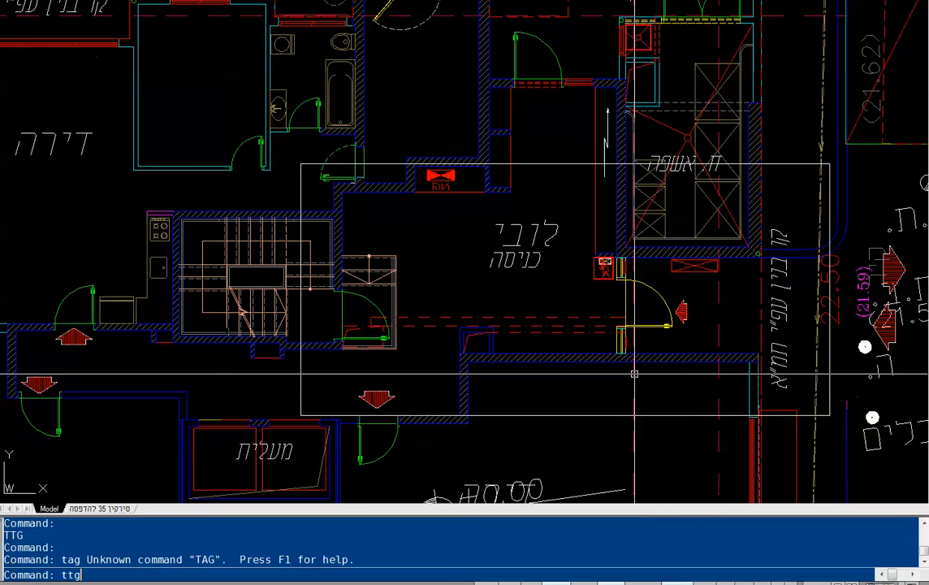
mouse_move(532, 332)
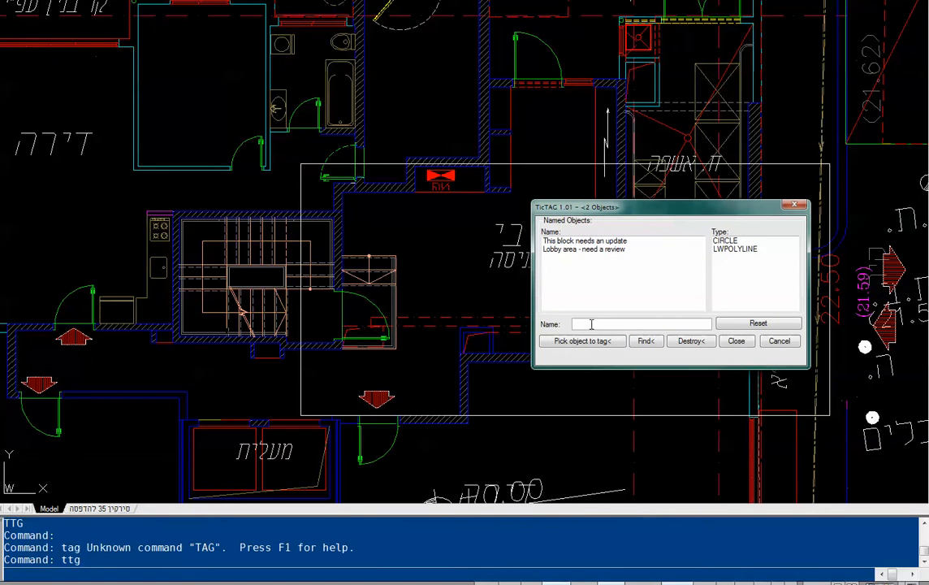
left_click(585, 241)
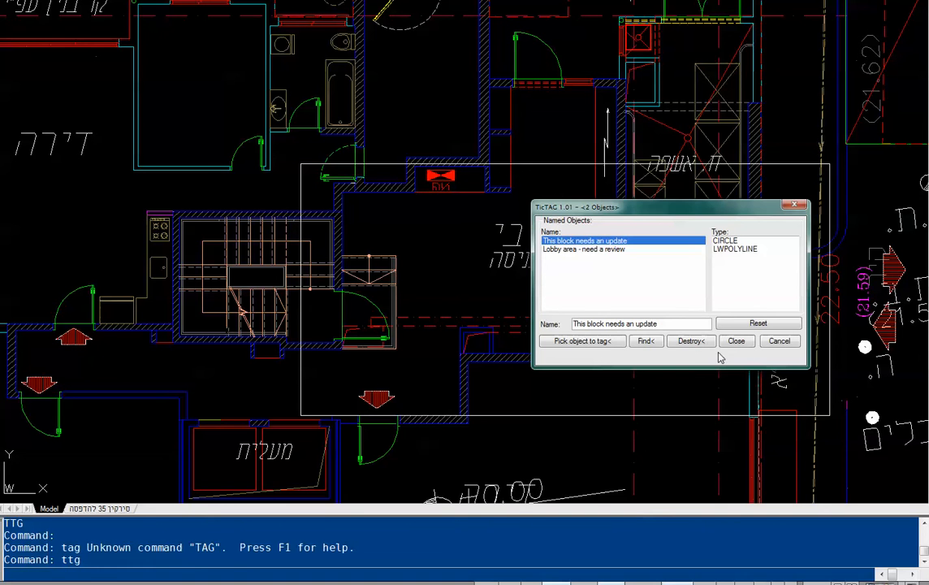
left_click(691, 340)
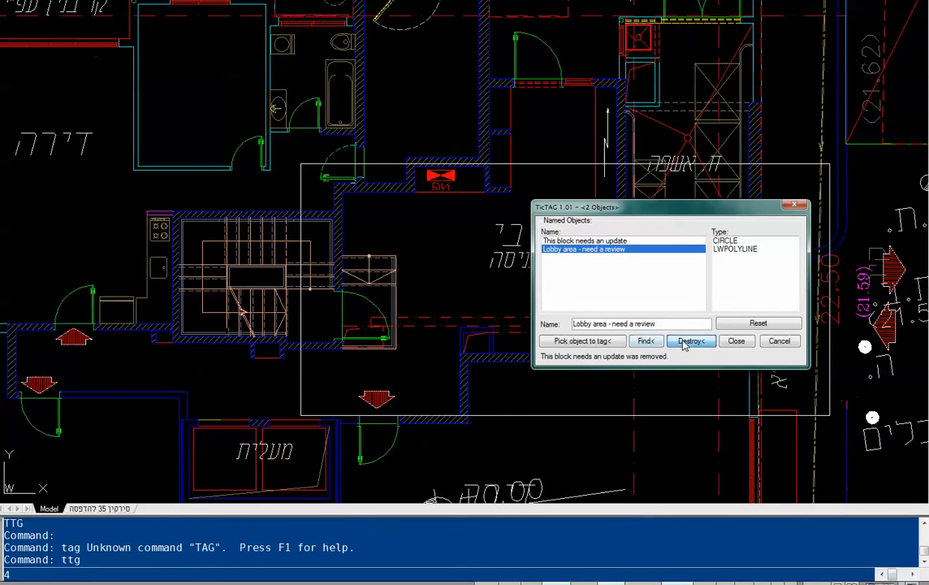
left_click(691, 340)
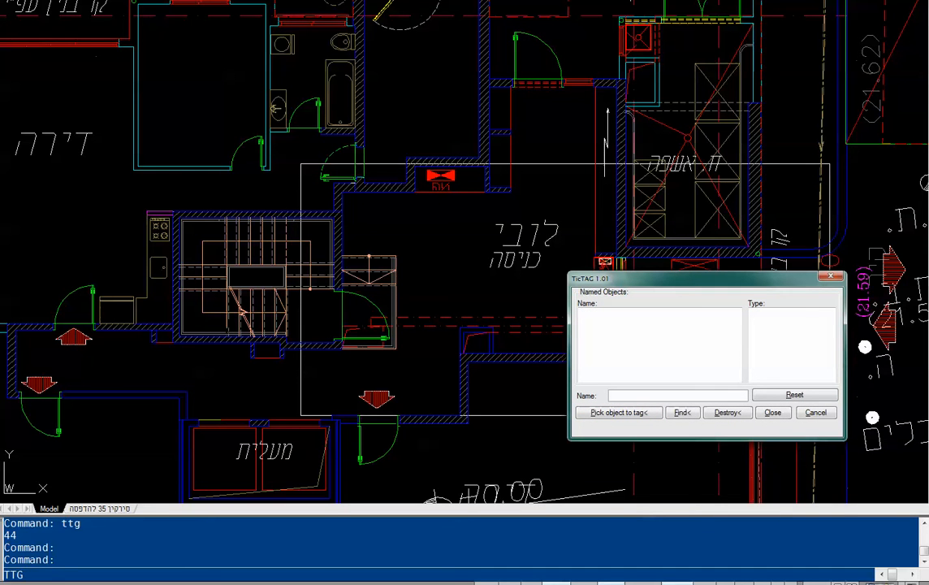
- Tag the lobby polyline with the name 'Lobby - Needs an update'
type("Lobby - Need an up")
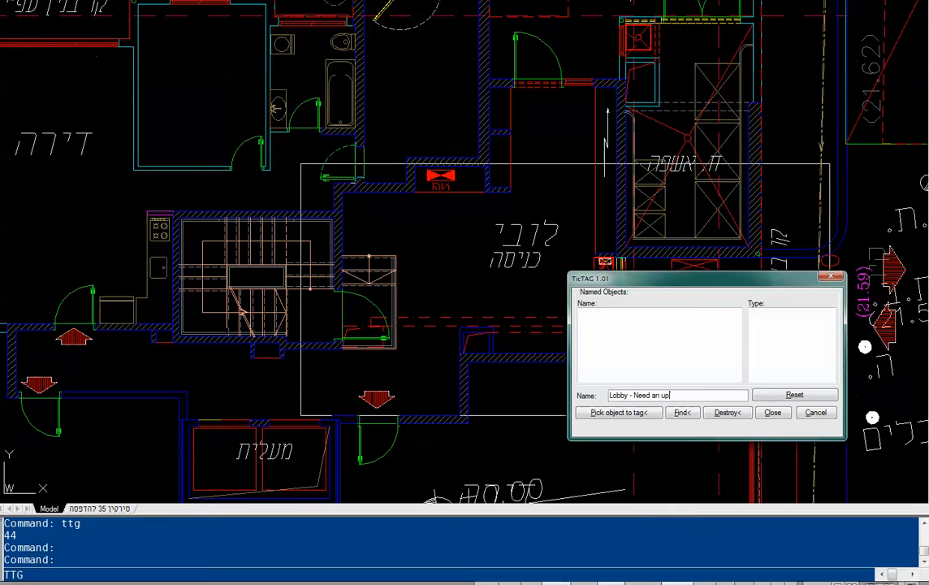
type("de")
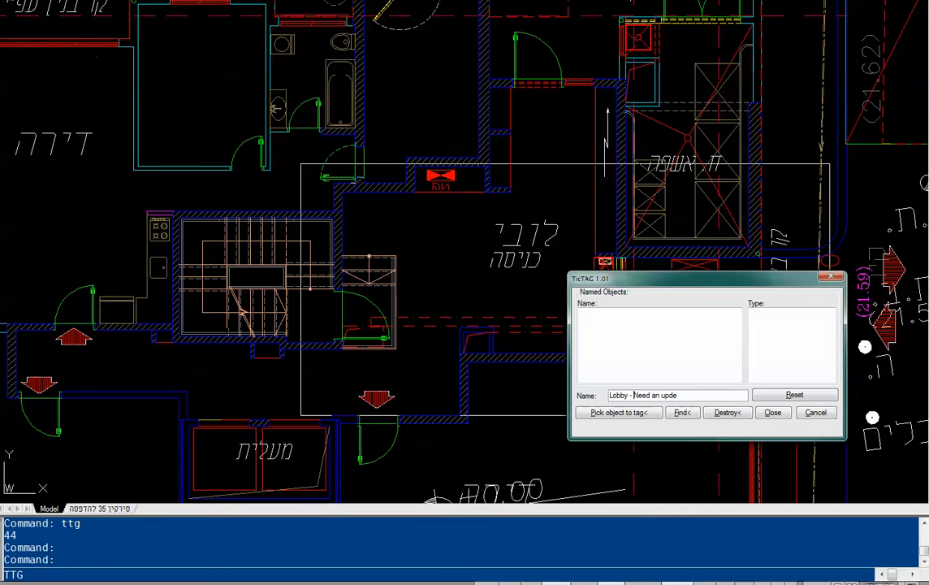
type("s")
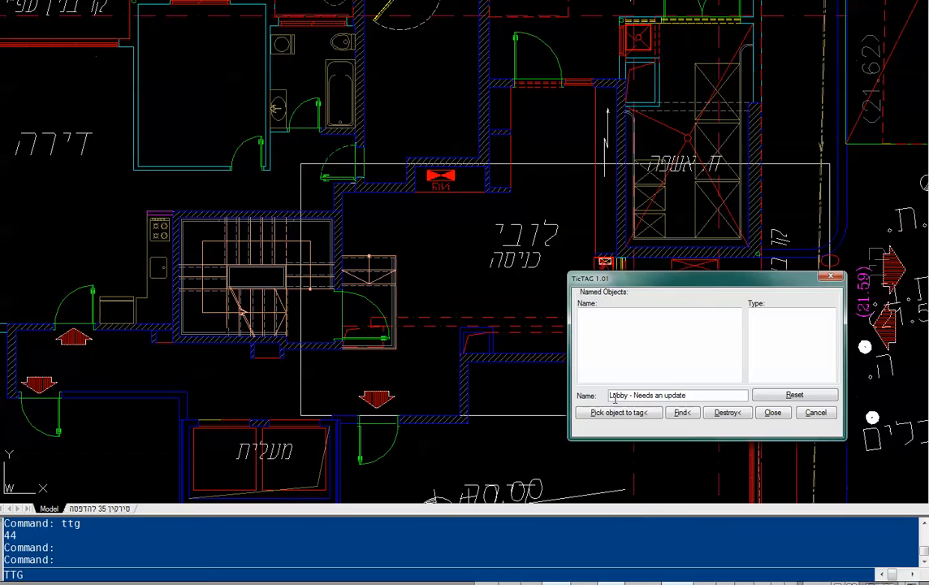
left_click(618, 412)
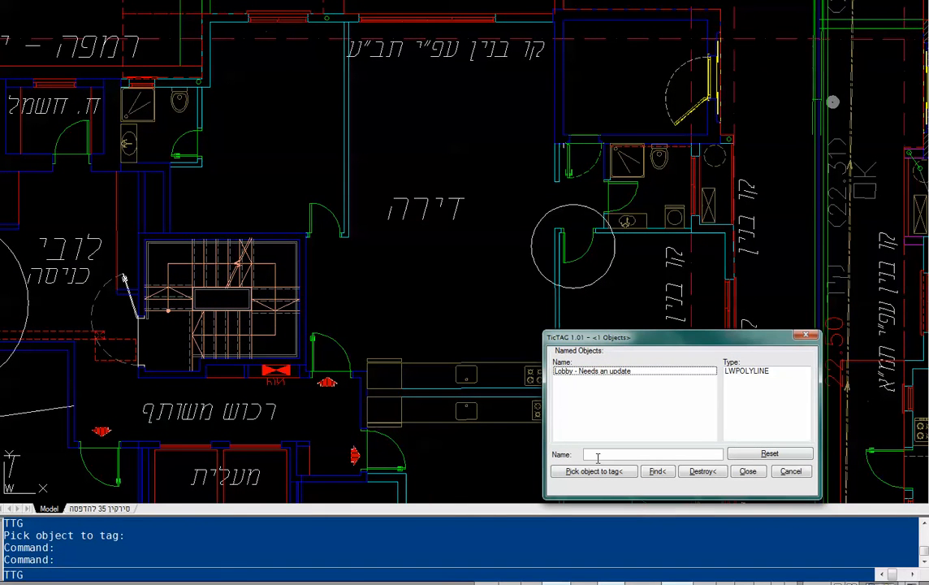
- Enter 'Door needs a review' as the tag name for the door circle
type("Door needs a")
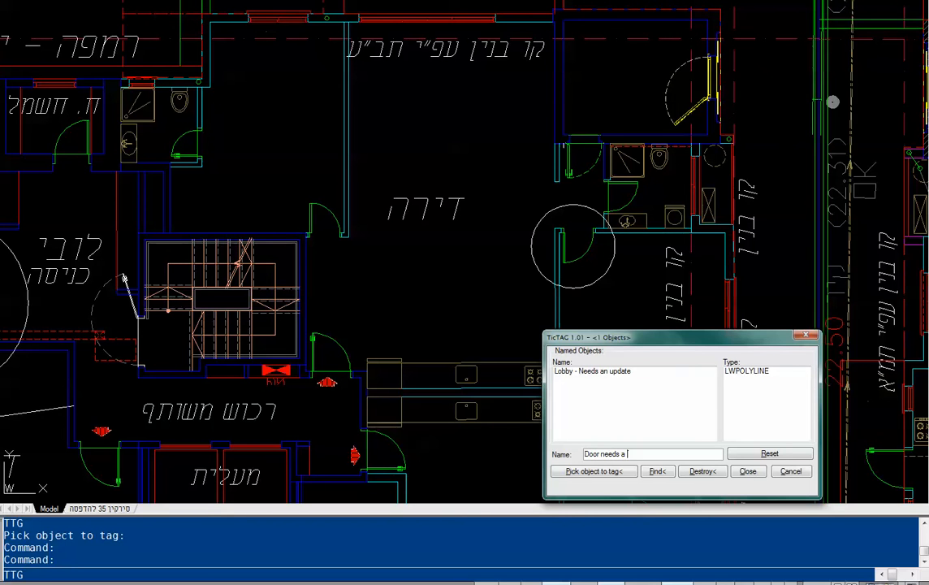
type("review")
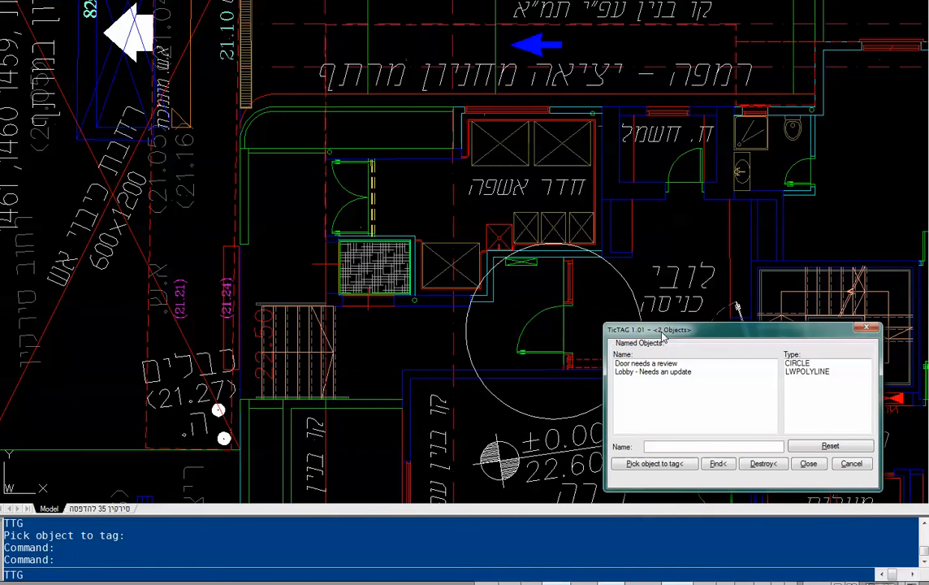
- Enter 'This Glassdoor should bemove by 30' as the glass door's tag name
type("This")
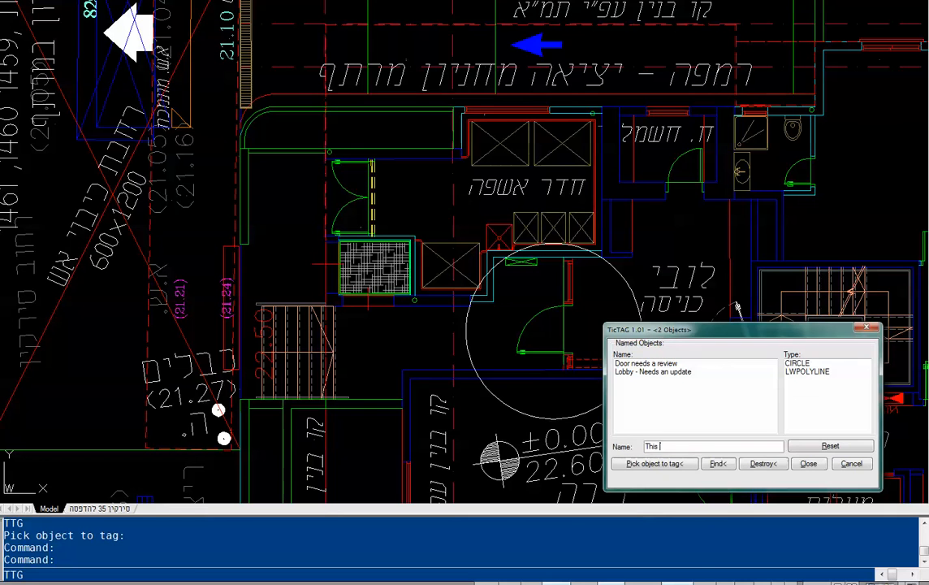
type("Glassdoor should bemove")
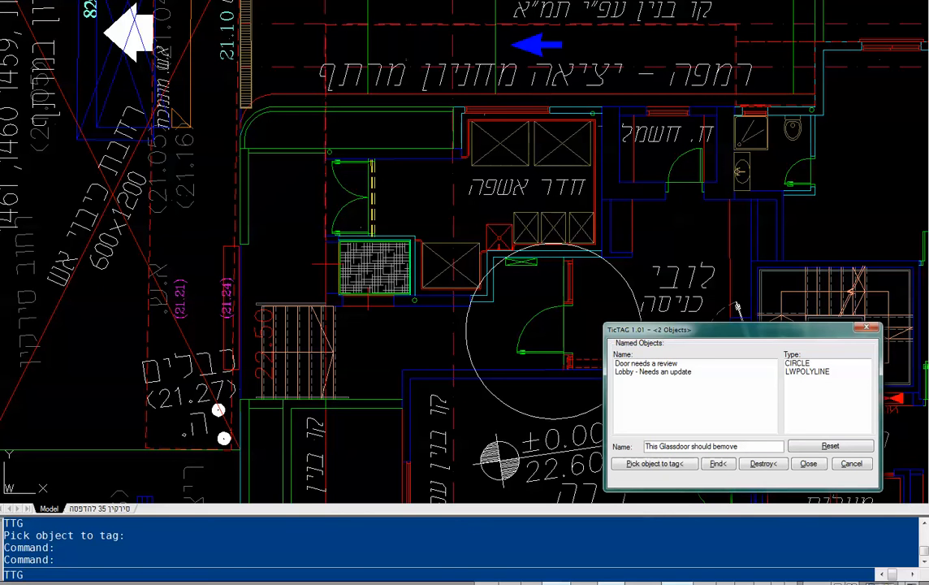
type("by 30")
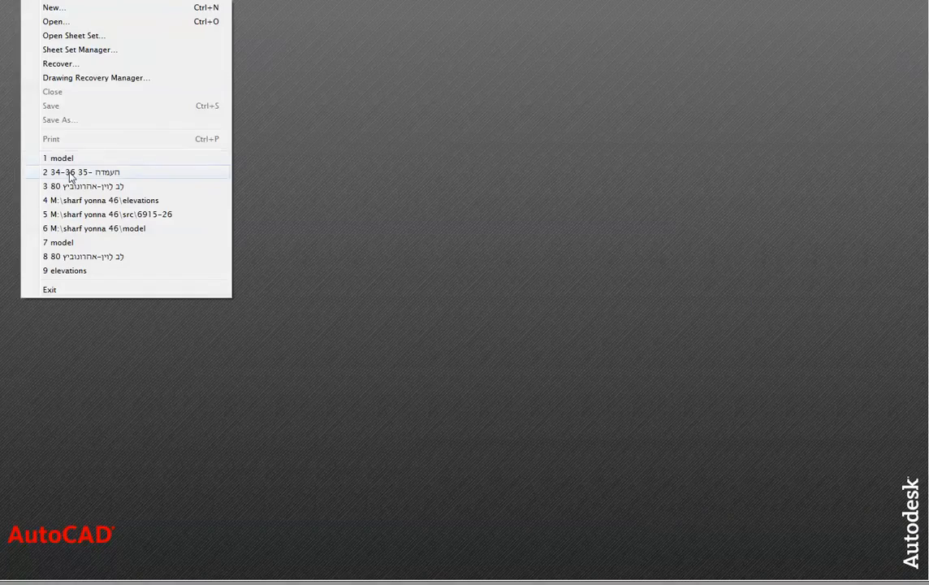
- Reopen the recent floor plan drawing 34-36
left_click(79, 171)
type("ttg")
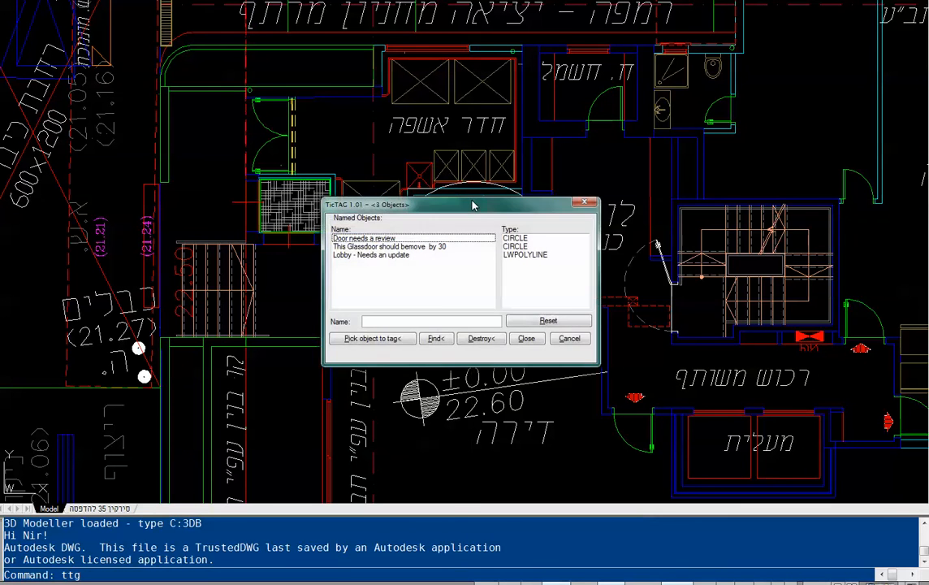
left_click_drag(473, 204, 784, 66)
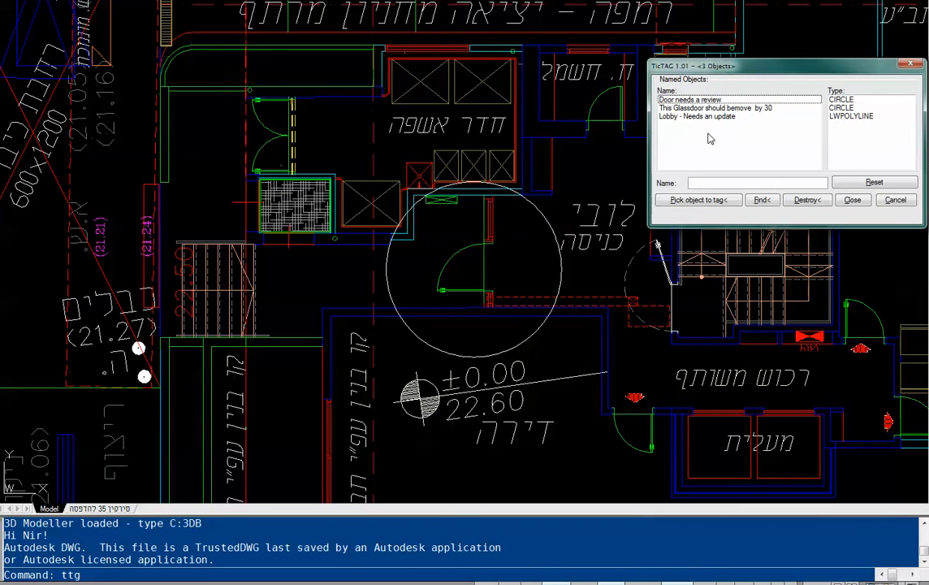
left_click(697, 117)
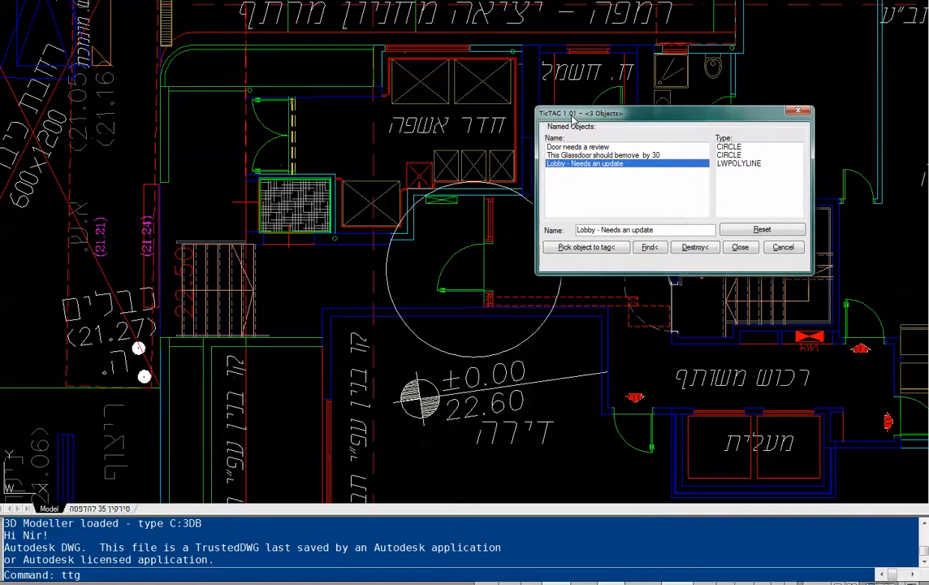
left_click_drag(676, 113, 634, 101)
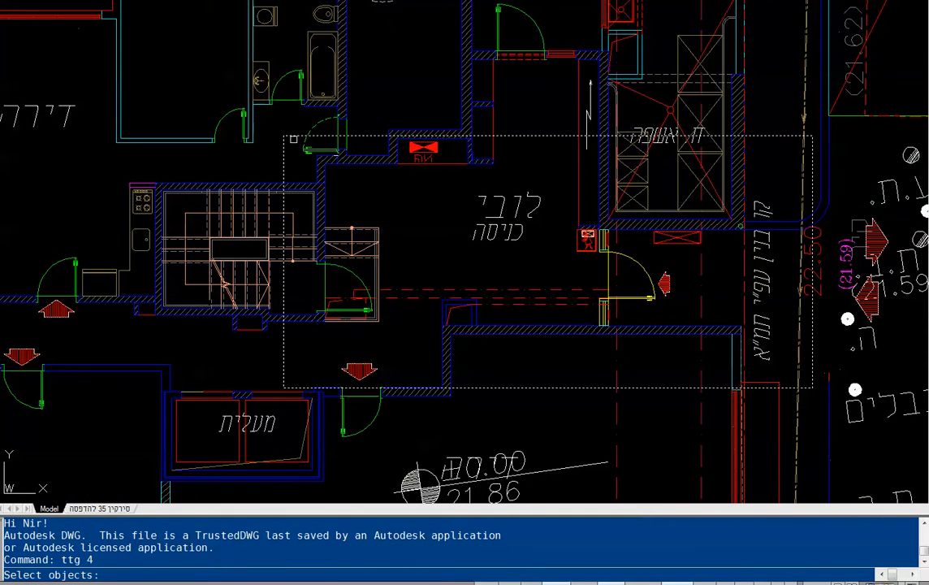
key("Escape")
type("ttg")
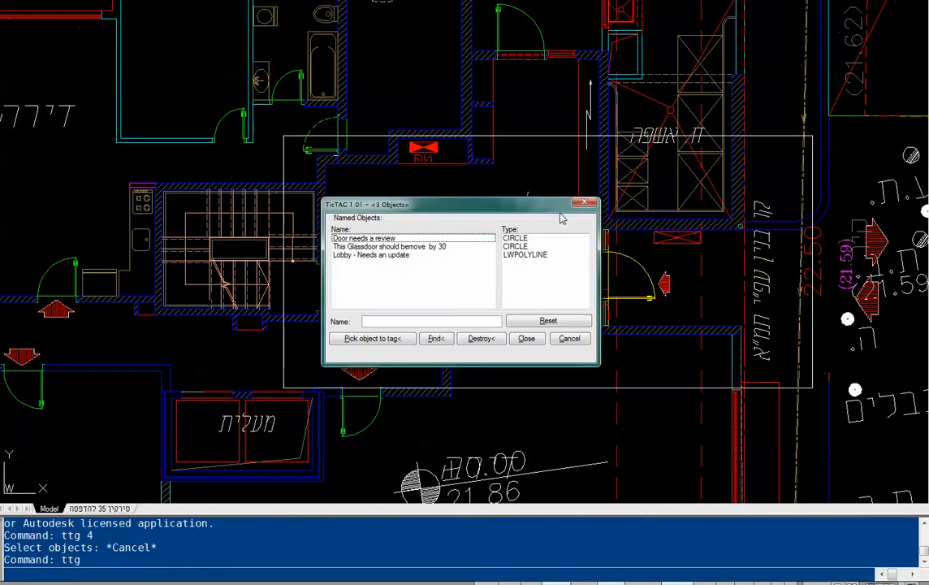
left_click(363, 238)
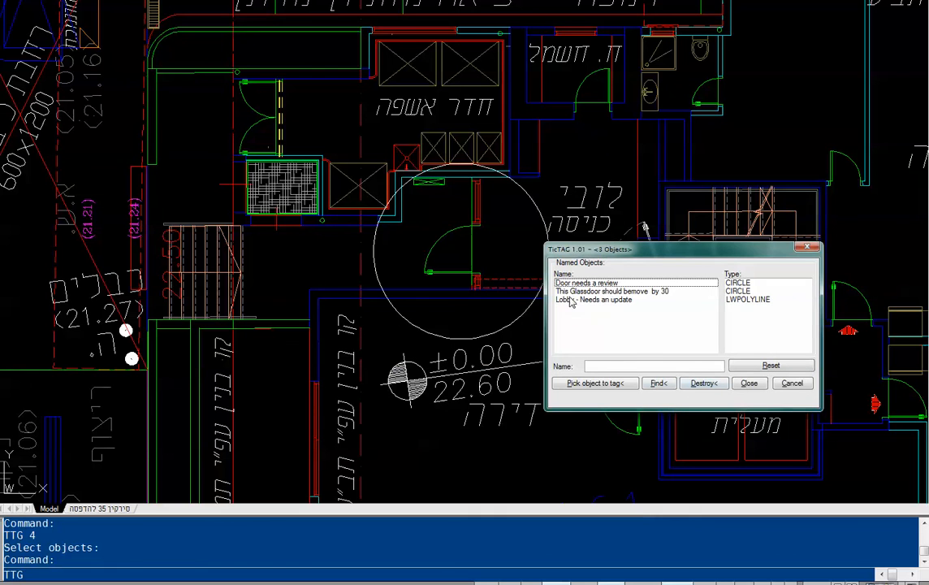
- Destroy the 'This Glassdoor should bemove by 30' tag and close the TicTAC dialog
left_click(613, 291)
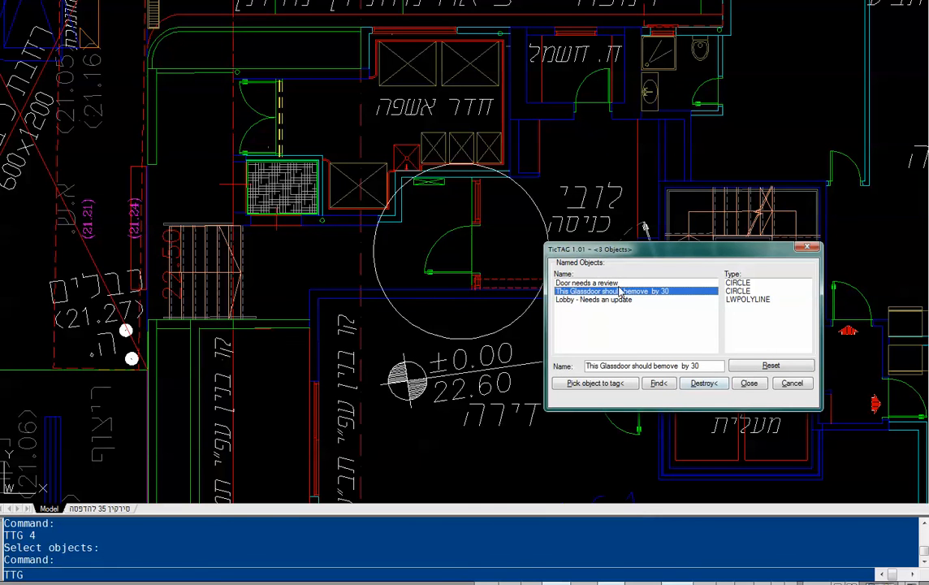
left_click(703, 382)
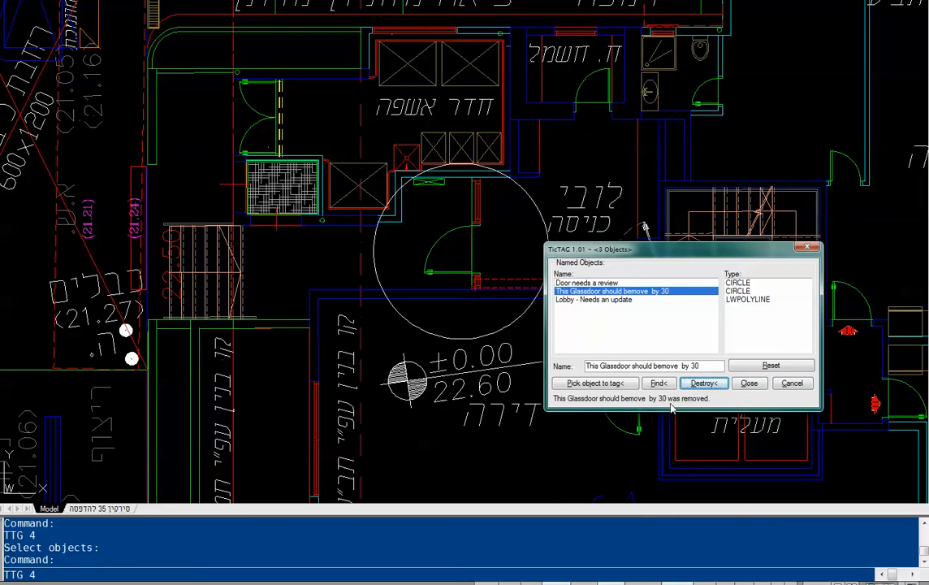
left_click(747, 382)
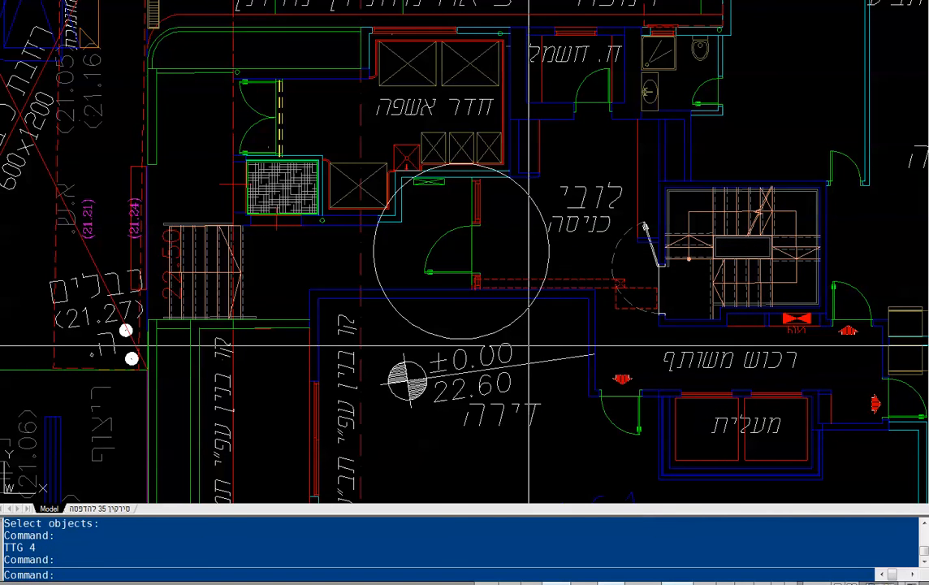